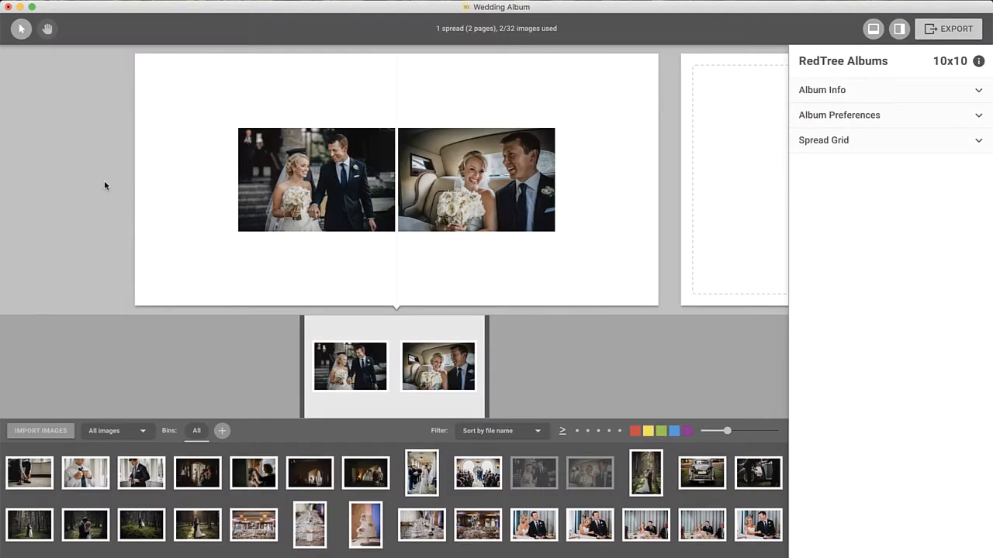
pyautogui.moveTo(120, 187)
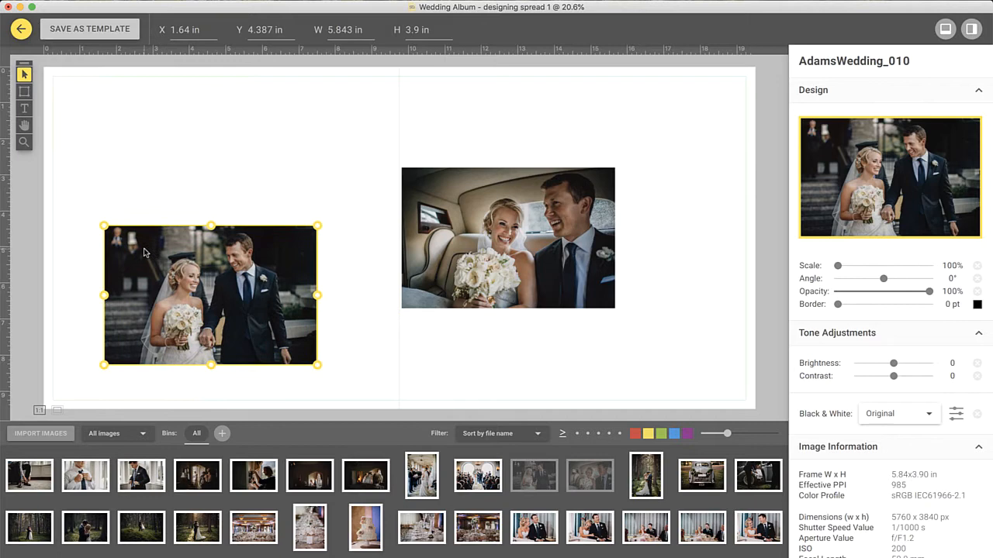
# Enlarge the car photo to about 7.6 × 4.8 in across the upper right page, then select both photos.
pyautogui.click(509, 236)
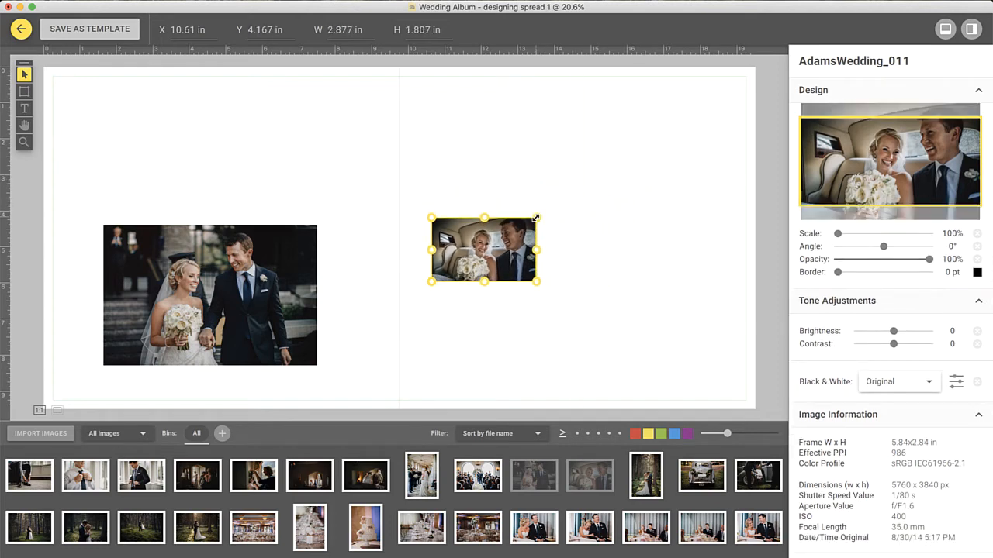
pyautogui.moveTo(535, 217); pyautogui.dragTo(629, 160)
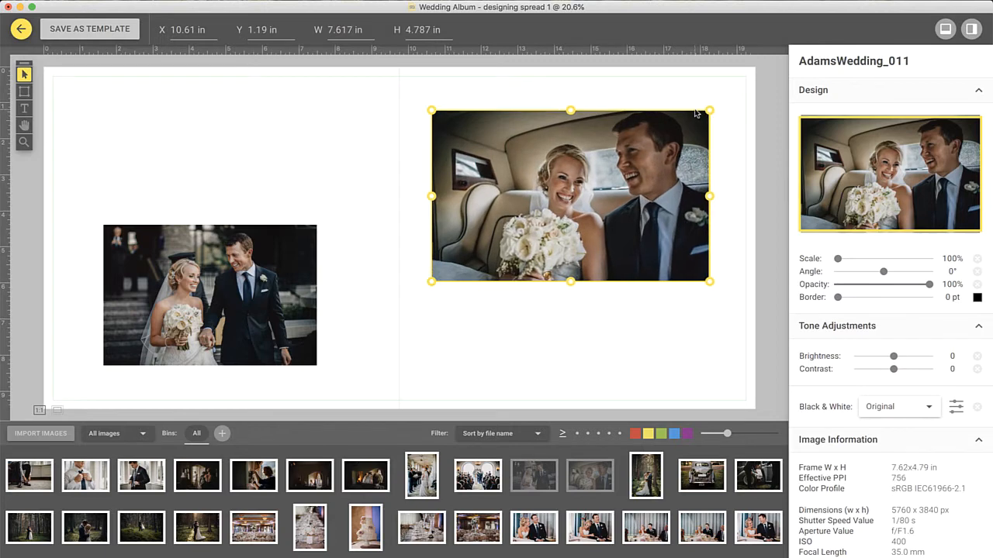
pyautogui.moveTo(292, 143)
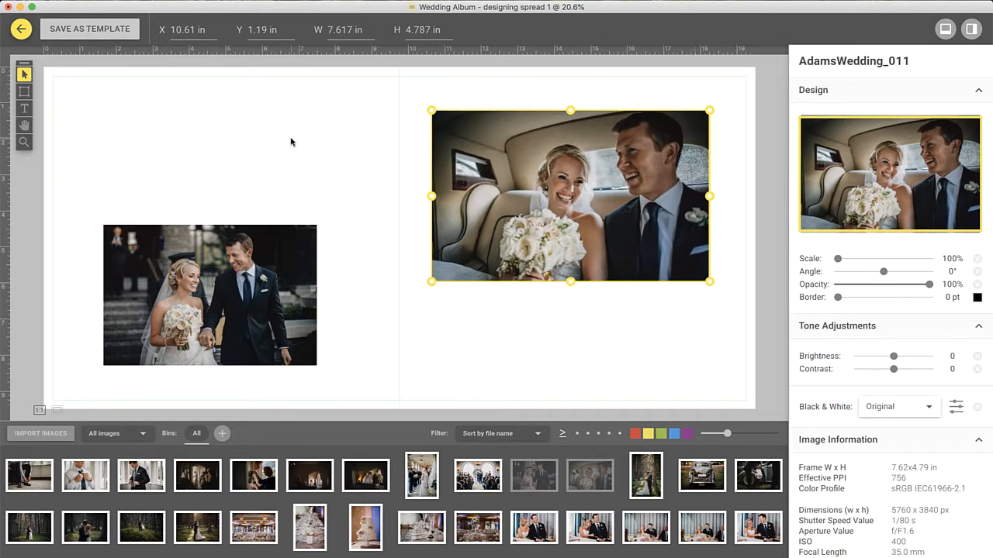
pyautogui.click(209, 295)
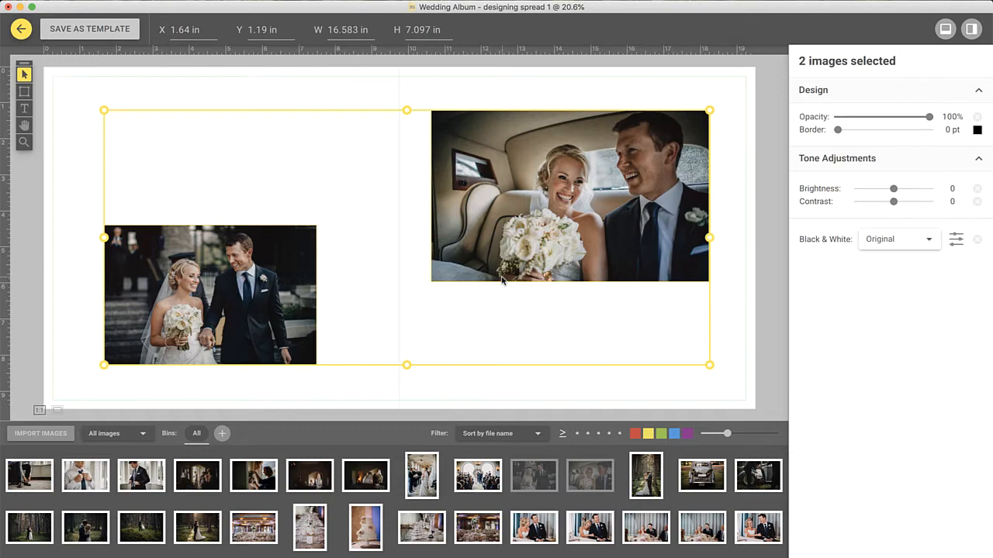
pyautogui.moveTo(709, 364); pyautogui.dragTo(526, 369)
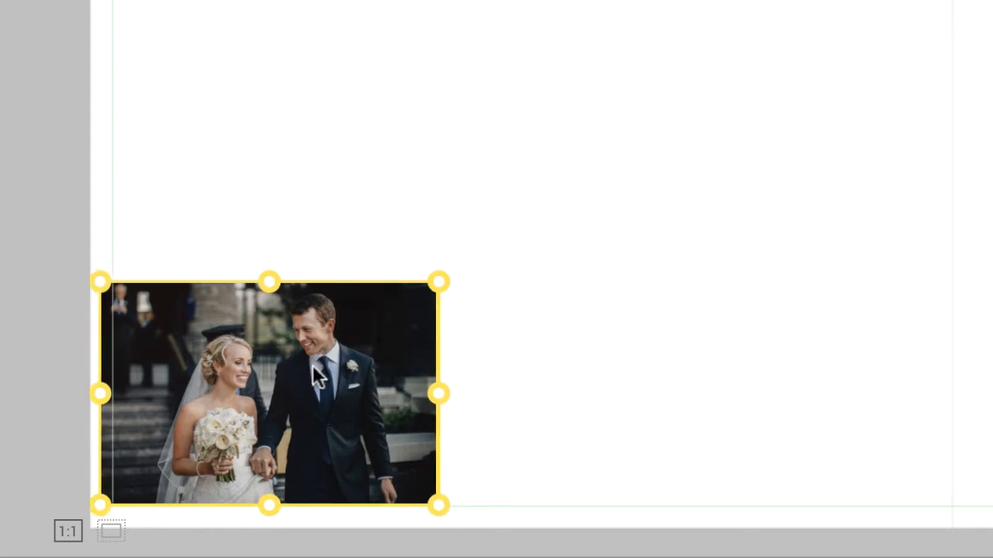
# Move the car photo along the smart guides to the middle of the right page.
pyautogui.moveTo(438, 394); pyautogui.dragTo(453, 394)
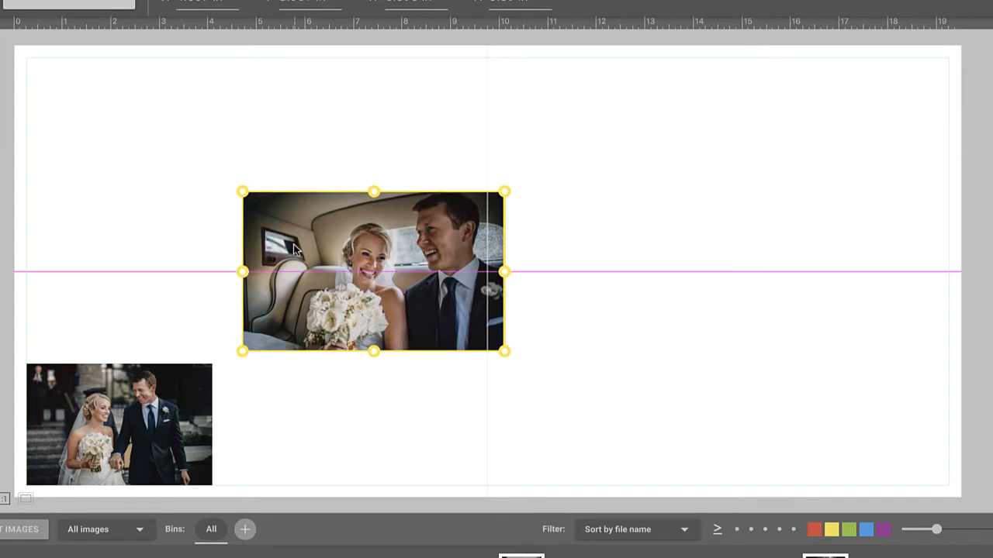
pyautogui.moveTo(372, 271); pyautogui.dragTo(415, 271)
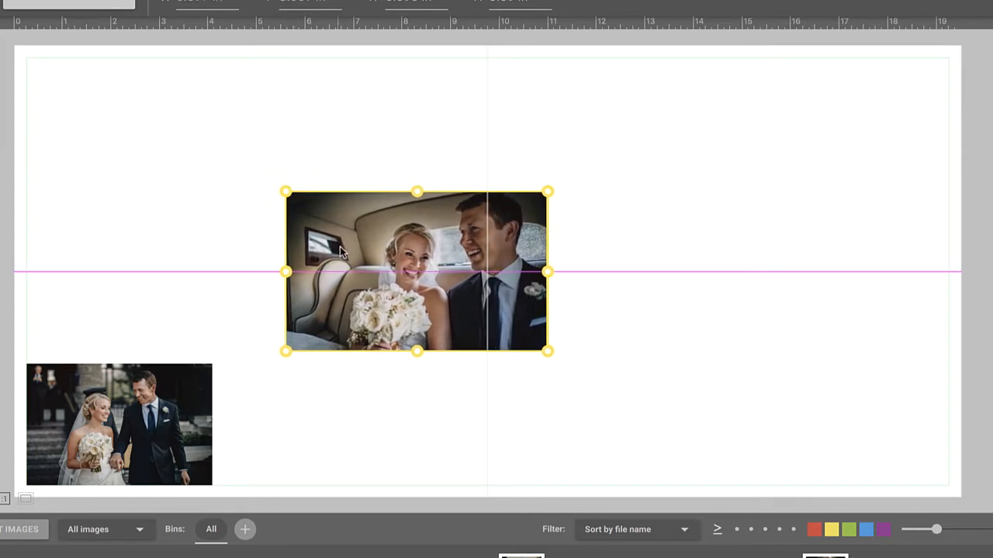
pyautogui.moveTo(415, 271); pyautogui.dragTo(489, 276)
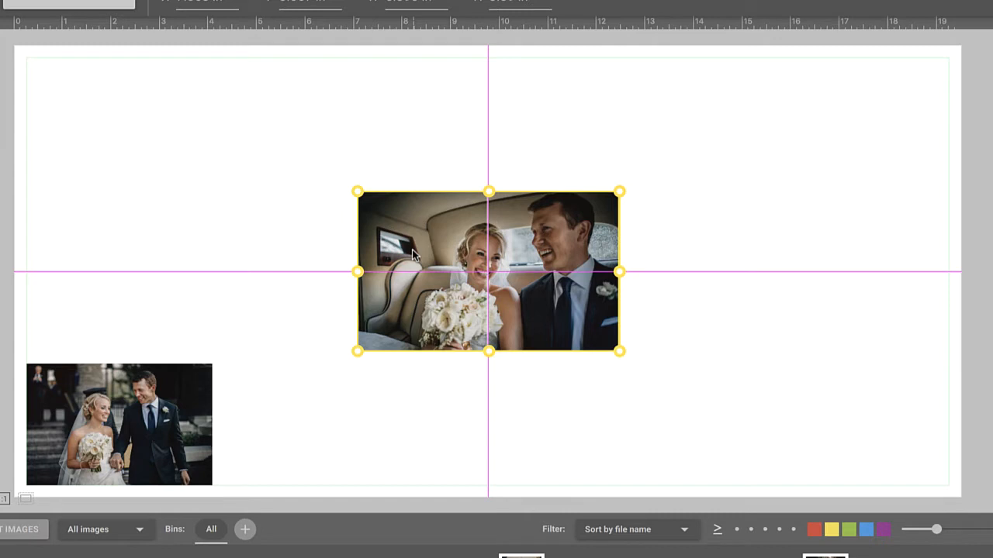
pyautogui.moveTo(489, 271); pyautogui.dragTo(680, 271)
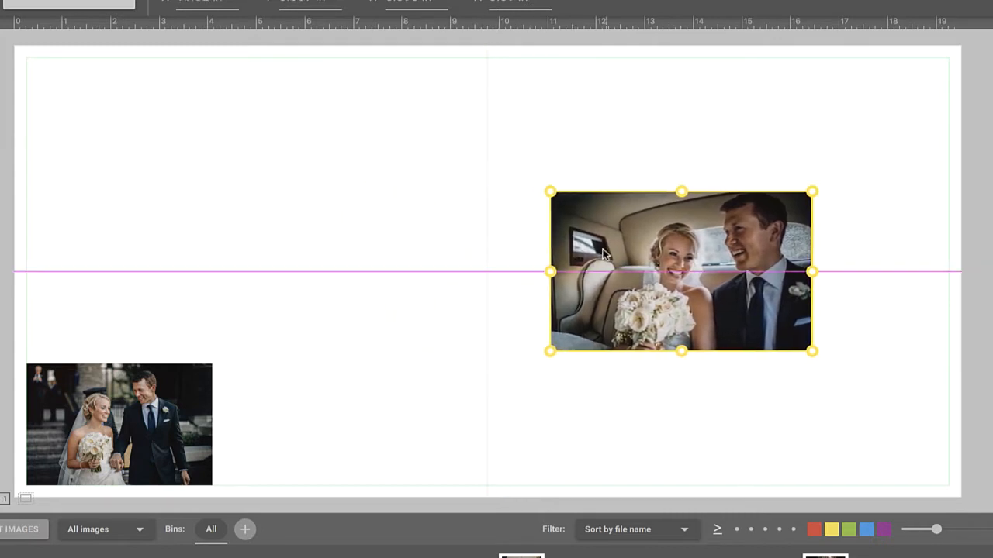
pyautogui.moveTo(681, 271); pyautogui.dragTo(726, 271)
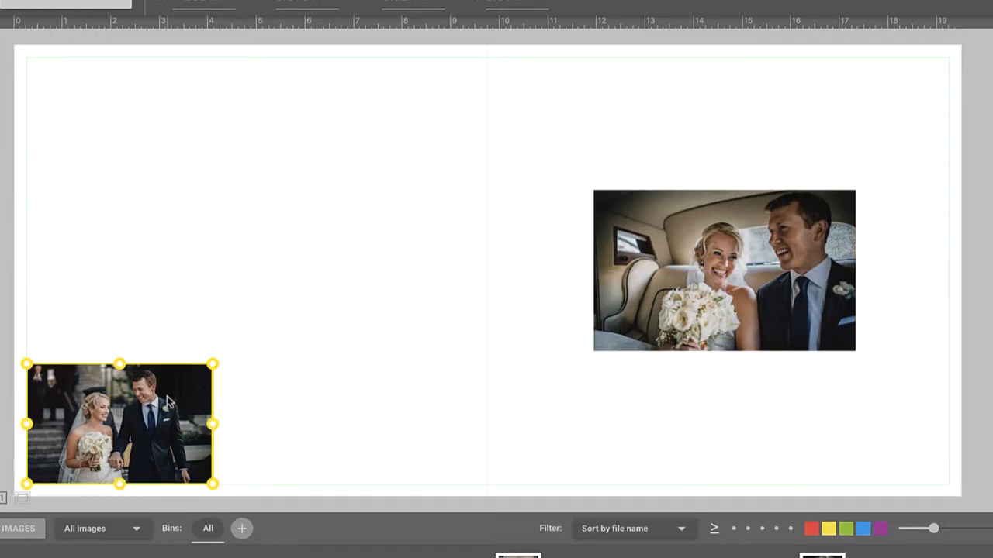
# Move the walking-couple photo to the middle of the left page.
pyautogui.moveTo(120, 424); pyautogui.dragTo(295, 279)
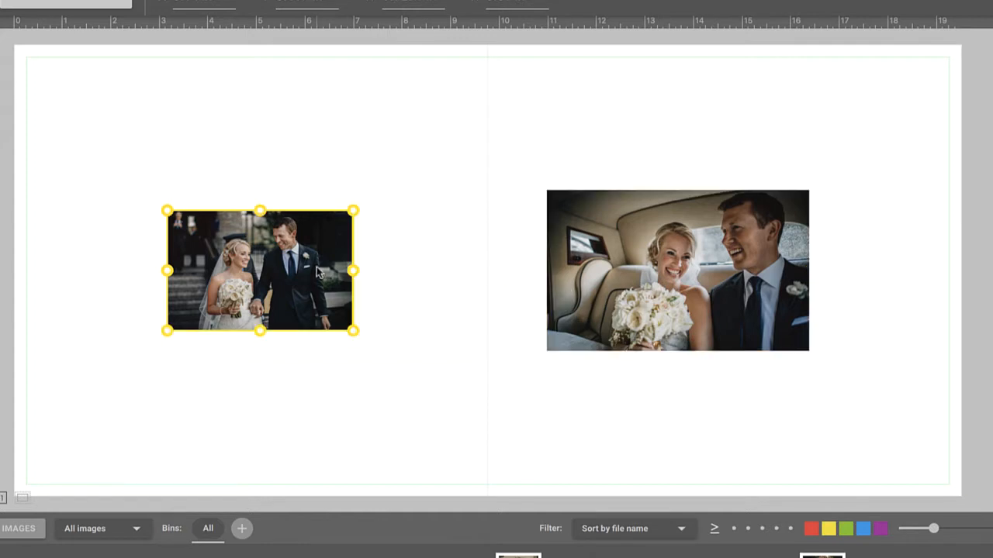
# Lower the walking photo along the guides and snap it beside the car photo at the spread centre.
pyautogui.moveTo(261, 269); pyautogui.dragTo(260, 251)
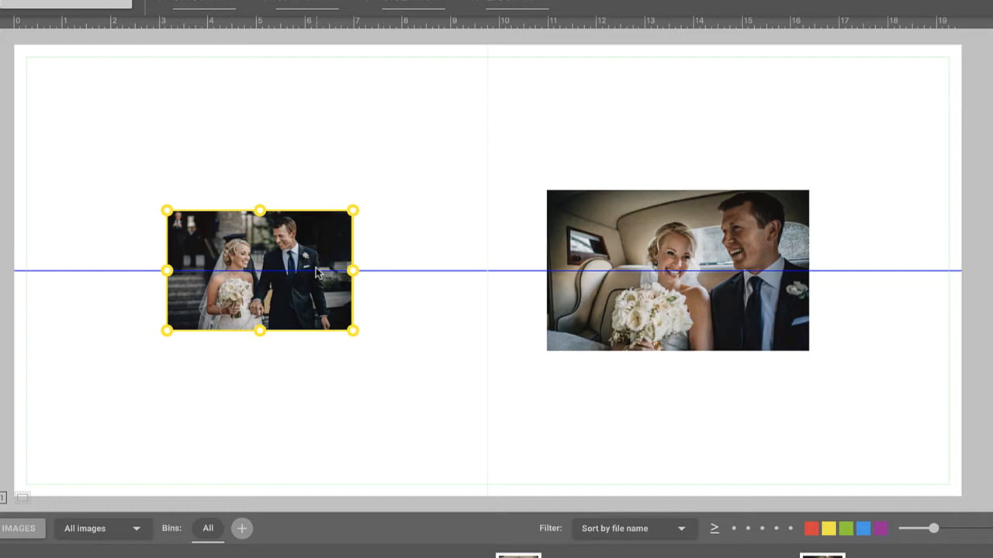
pyautogui.moveTo(261, 270); pyautogui.dragTo(262, 307)
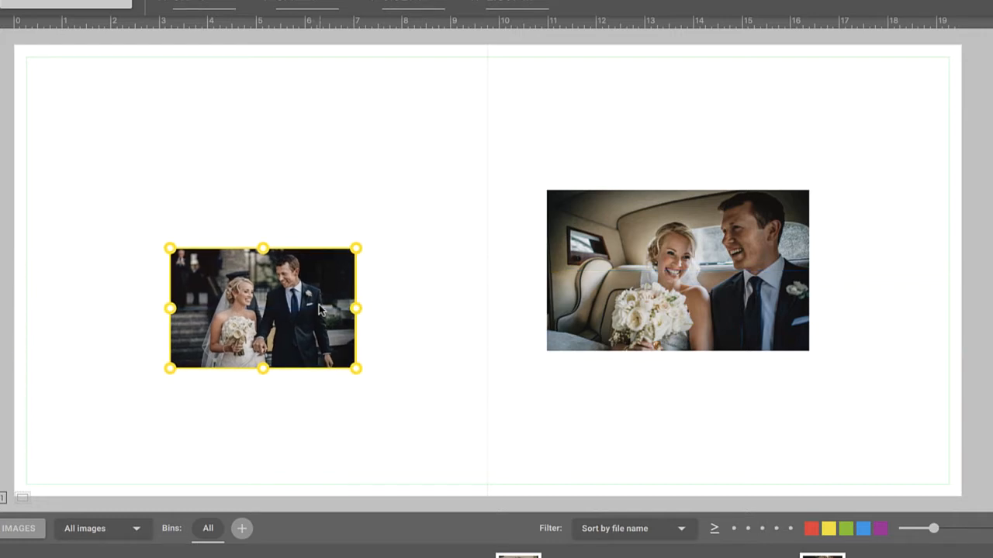
pyautogui.moveTo(262, 307); pyautogui.dragTo(262, 332)
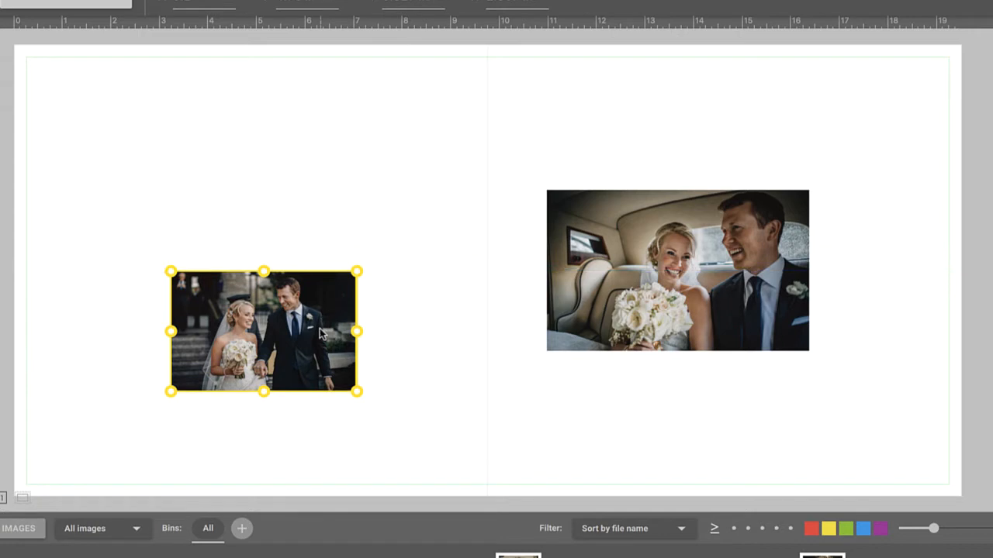
pyautogui.moveTo(264, 332); pyautogui.dragTo(344, 291)
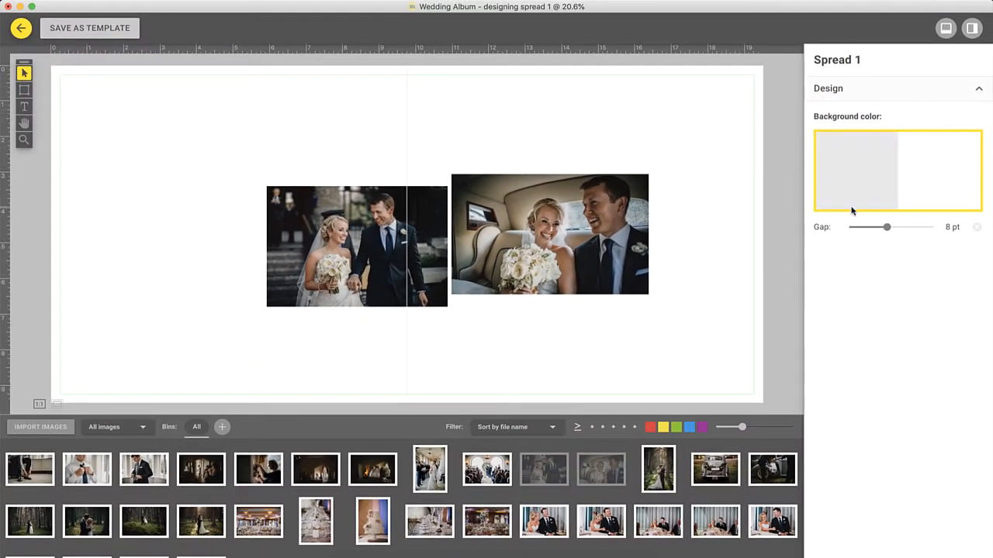
# Set the photo gap to 12 pt and move the pair to the top of the right page.
pyautogui.moveTo(888, 227); pyautogui.dragTo(903, 227)
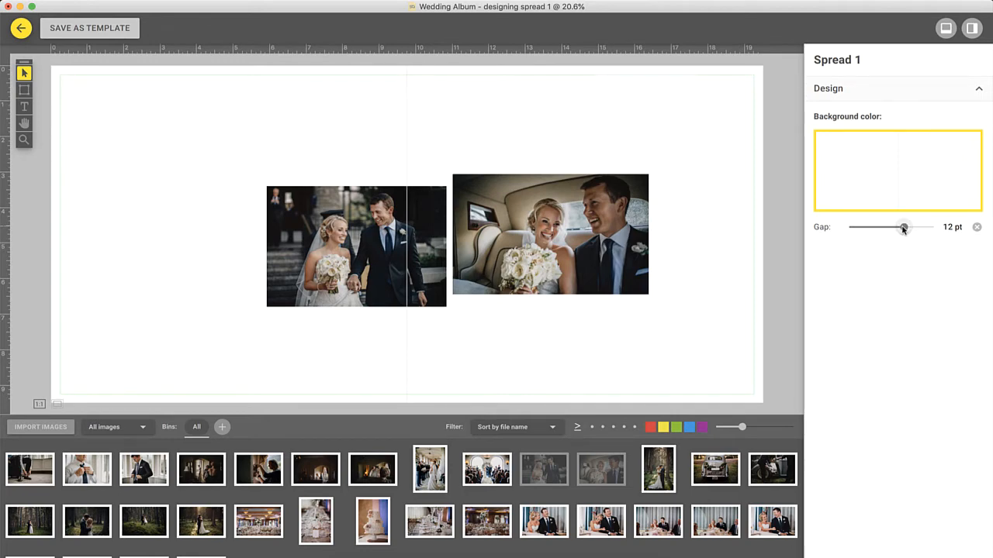
pyautogui.click(357, 245)
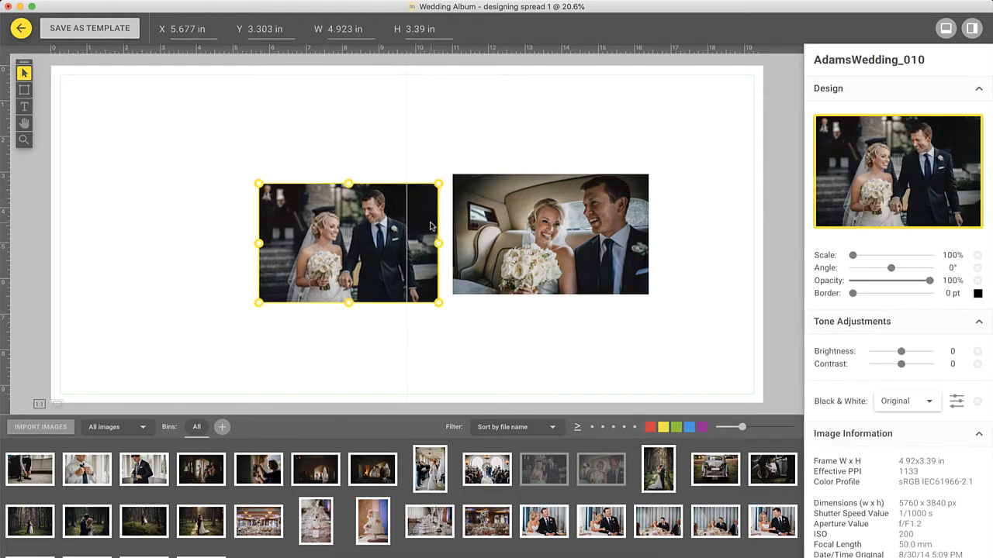
pyautogui.moveTo(349, 242); pyautogui.dragTo(357, 233)
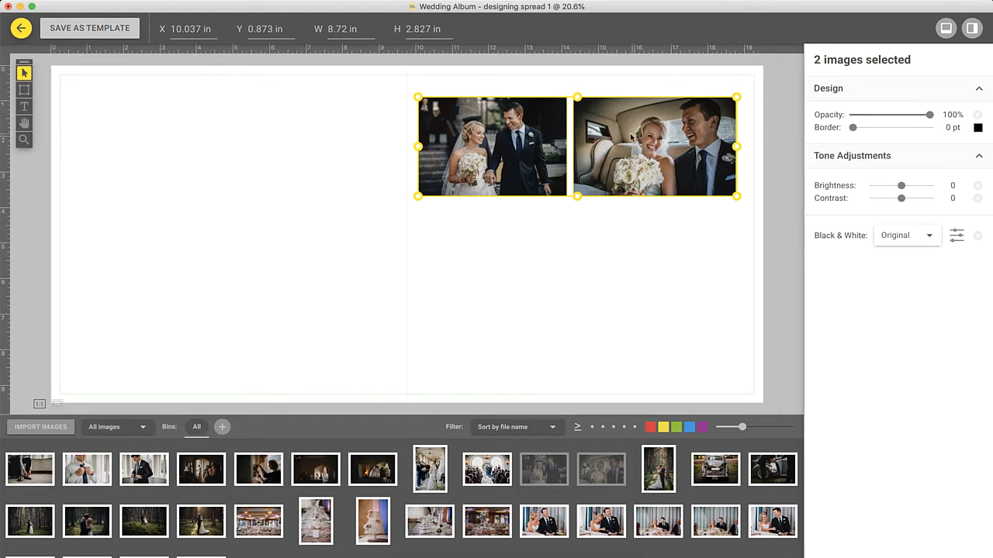
pyautogui.moveTo(127, 111)
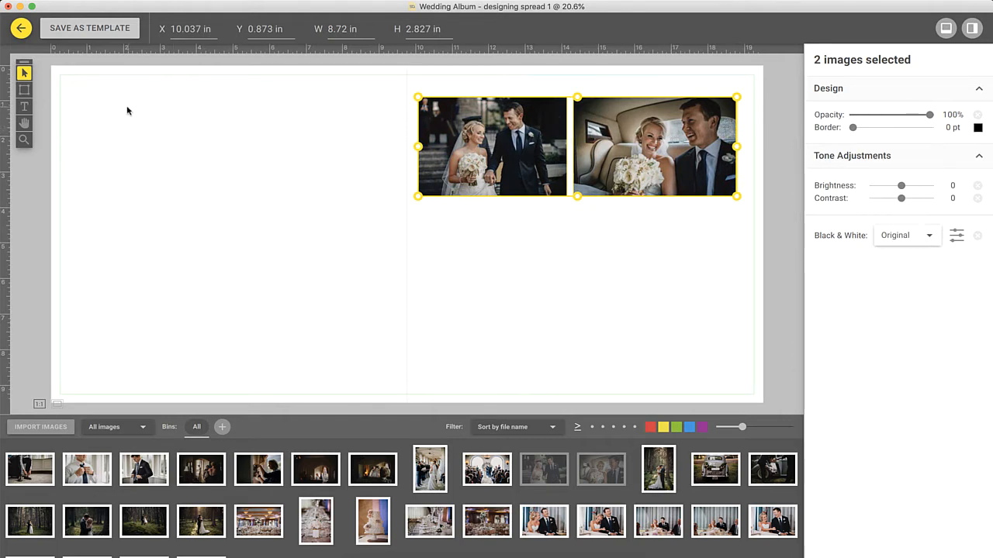
# Draw an empty image frame on the upper left page and convert it to a 2:3 ratio, about 3.47 × 2.31 in.
pyautogui.click(24, 88)
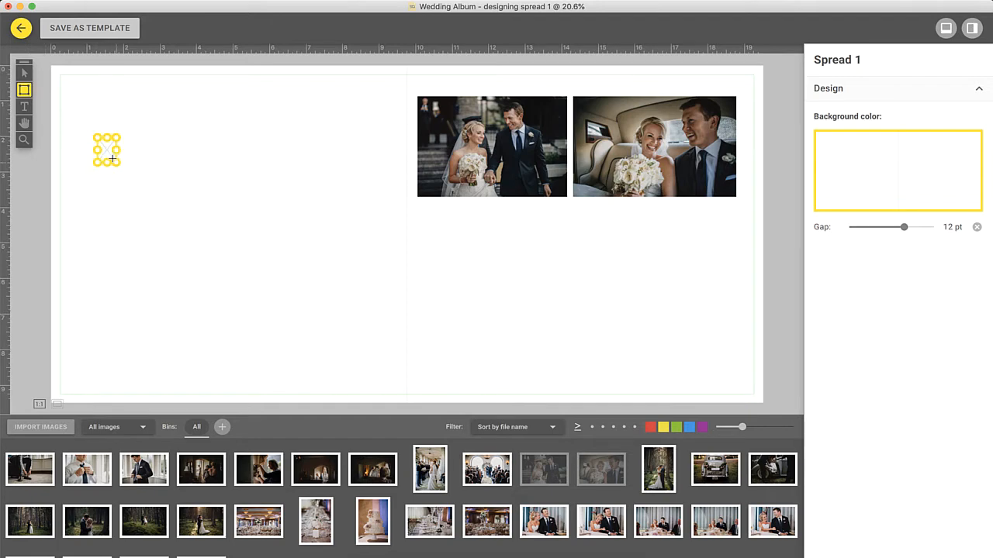
pyautogui.moveTo(105, 149); pyautogui.dragTo(223, 239)
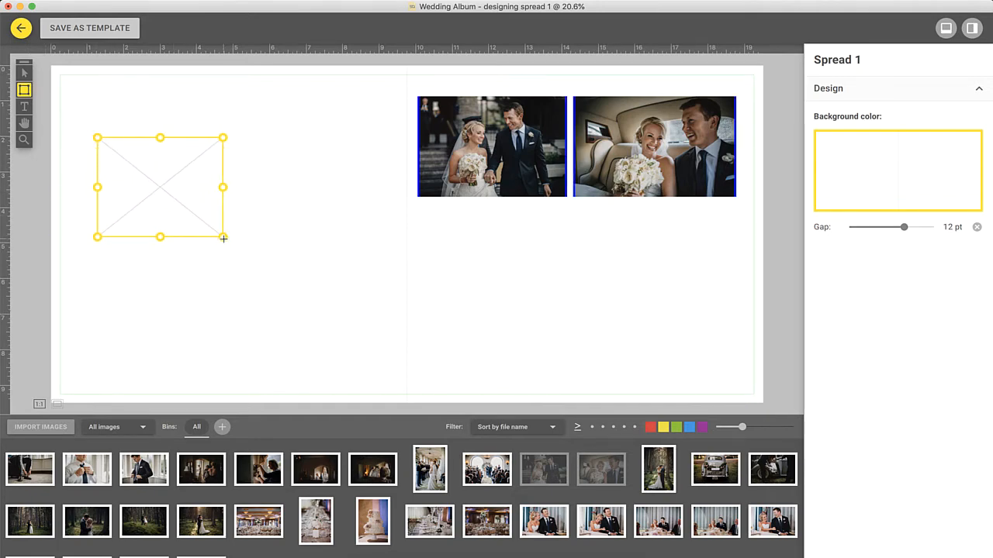
pyautogui.rightClick(158, 189)
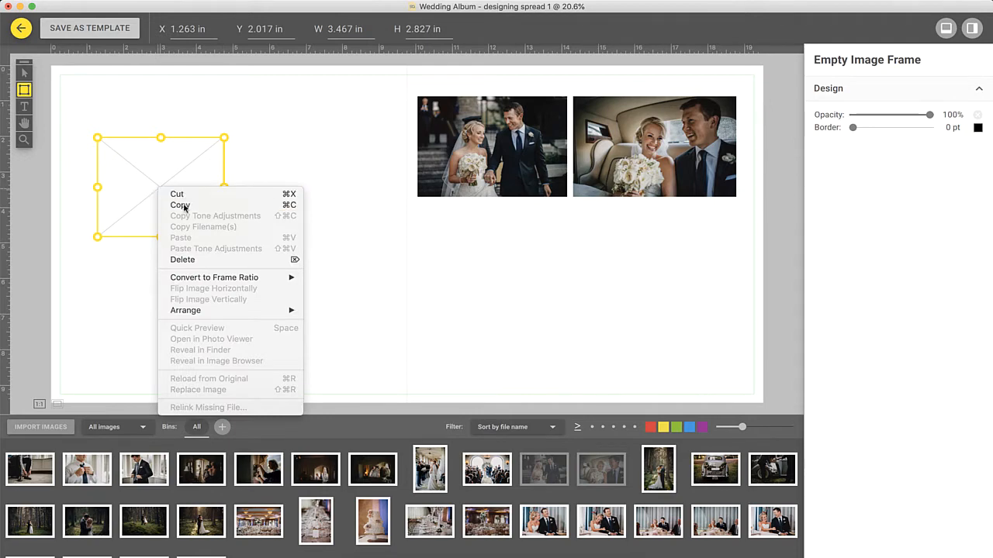
pyautogui.moveTo(214, 277)
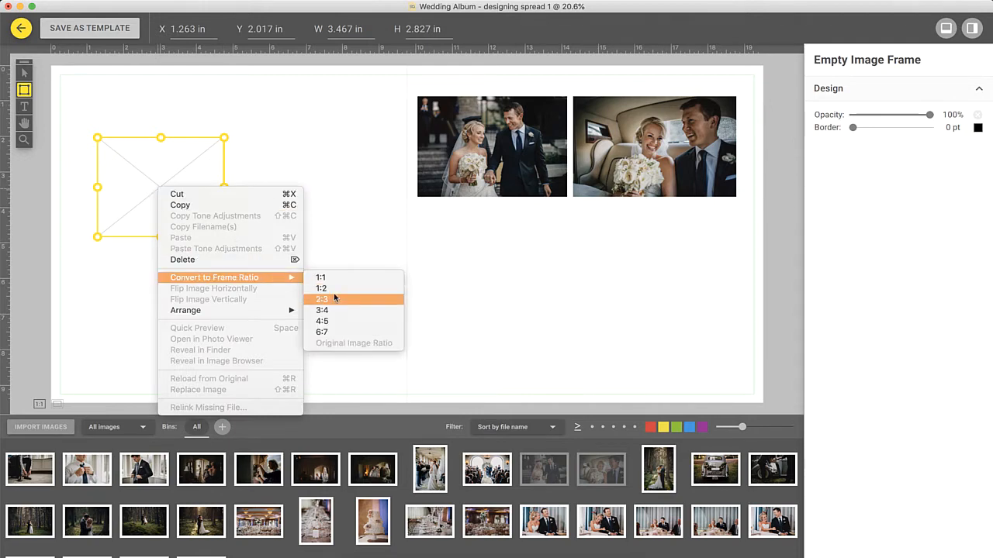
pyautogui.moveTo(340, 301)
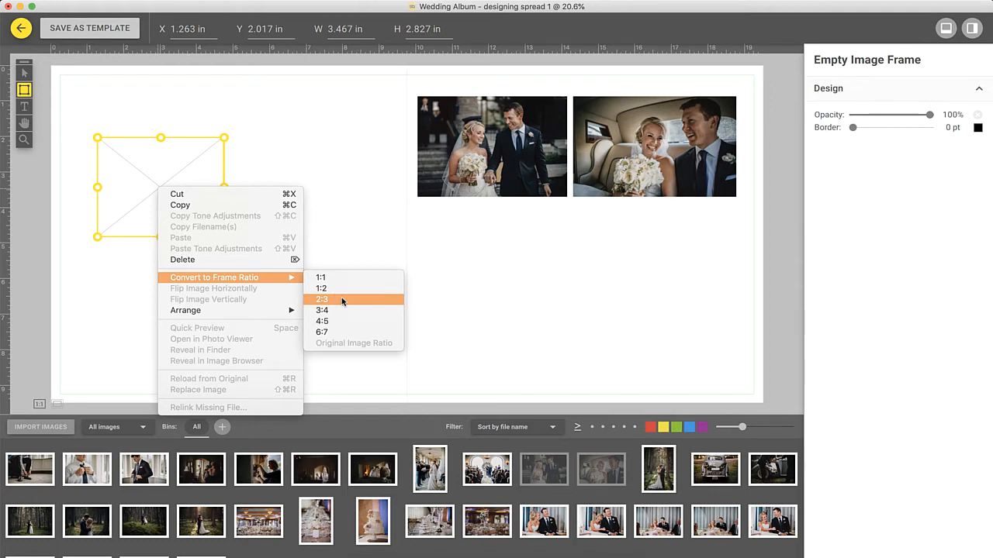
pyautogui.click(321, 300)
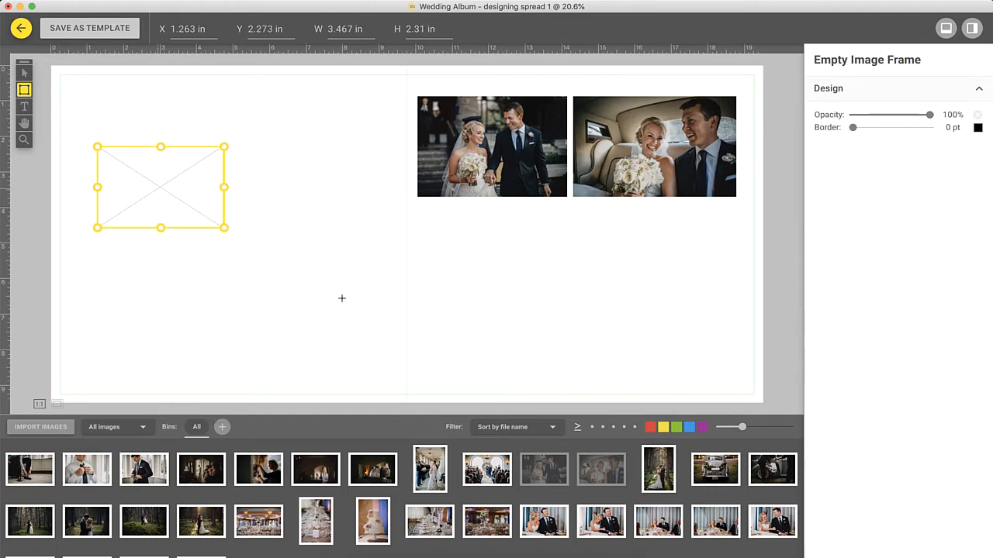
pyautogui.click(713, 469)
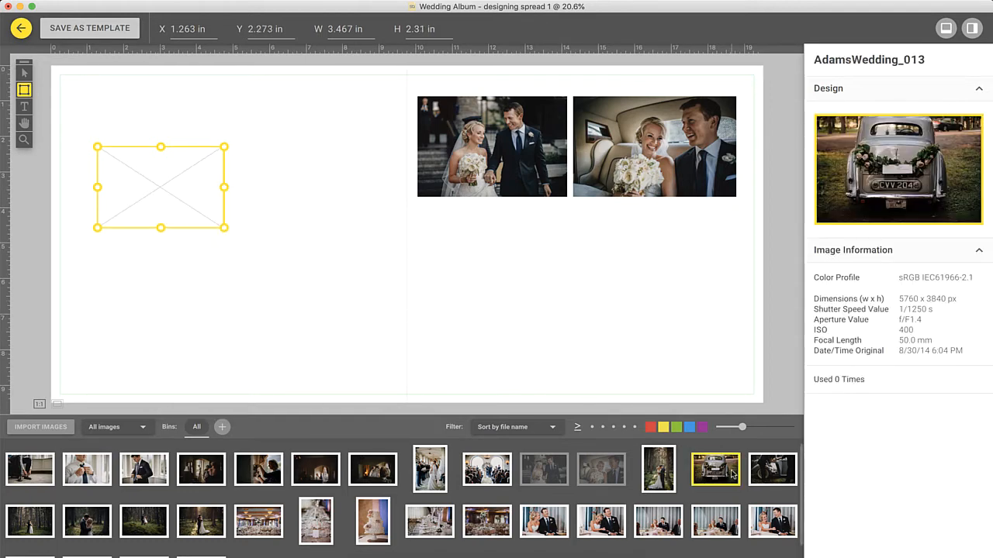
# Fill the left frame with the vintage car photo, add the bride-leaving-car shot below the right-page pair, and enlarge the car photo.
pyautogui.moveTo(713, 469); pyautogui.dragTo(161, 186)
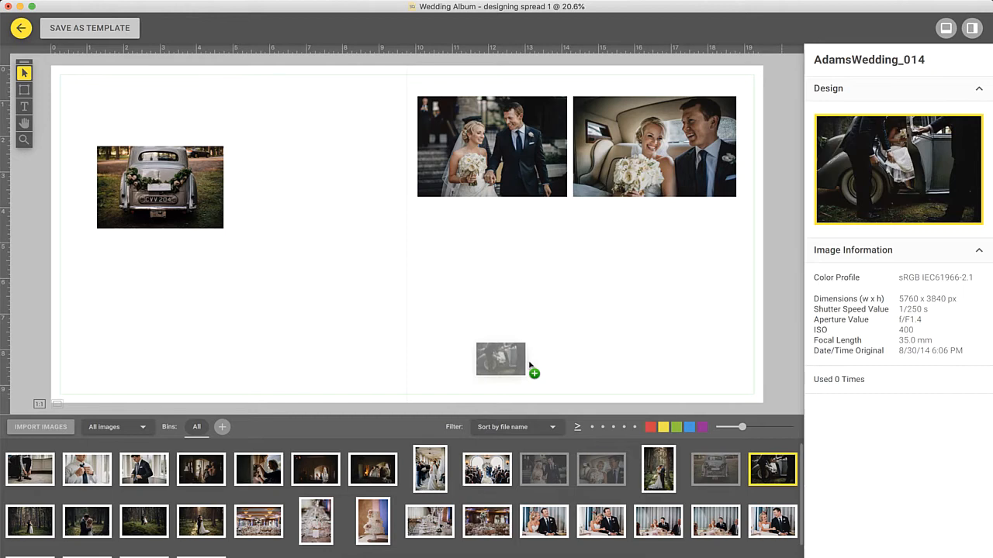
pyautogui.moveTo(500, 358); pyautogui.dragTo(489, 248)
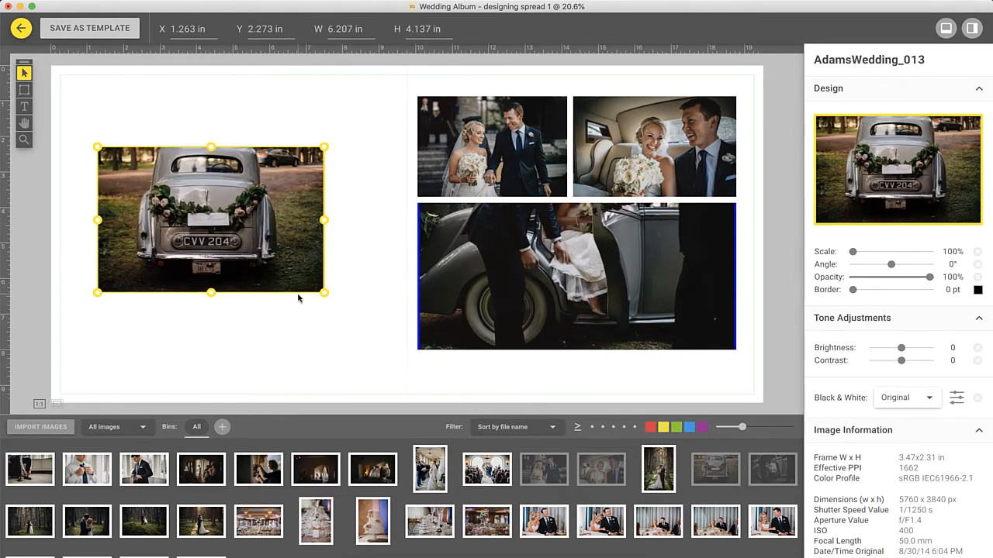
pyautogui.moveTo(210, 221); pyautogui.dragTo(229, 203)
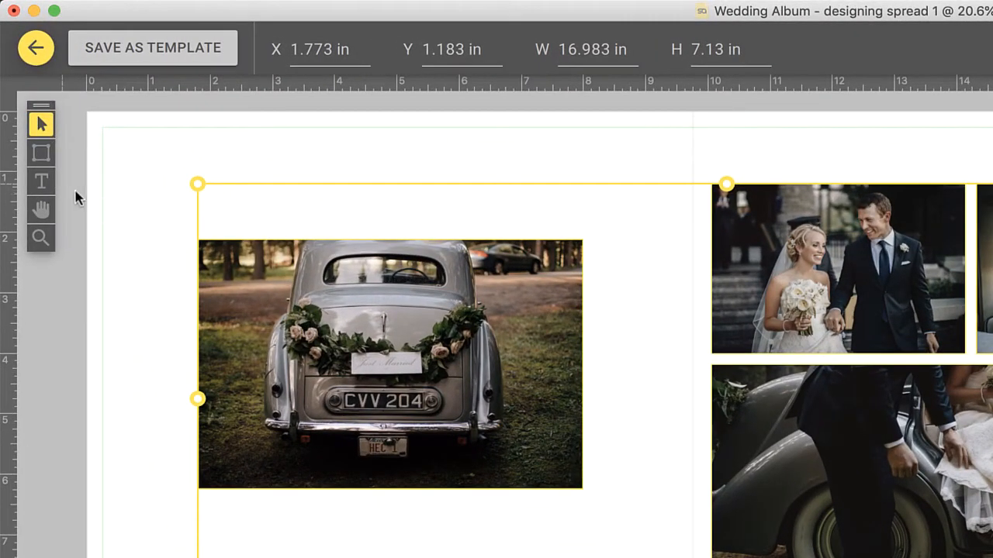
# Add the title 'Adams Wedding' above the car photo in 36 pt Arial, keeping the Regular style.
pyautogui.write('Adams Wedding')
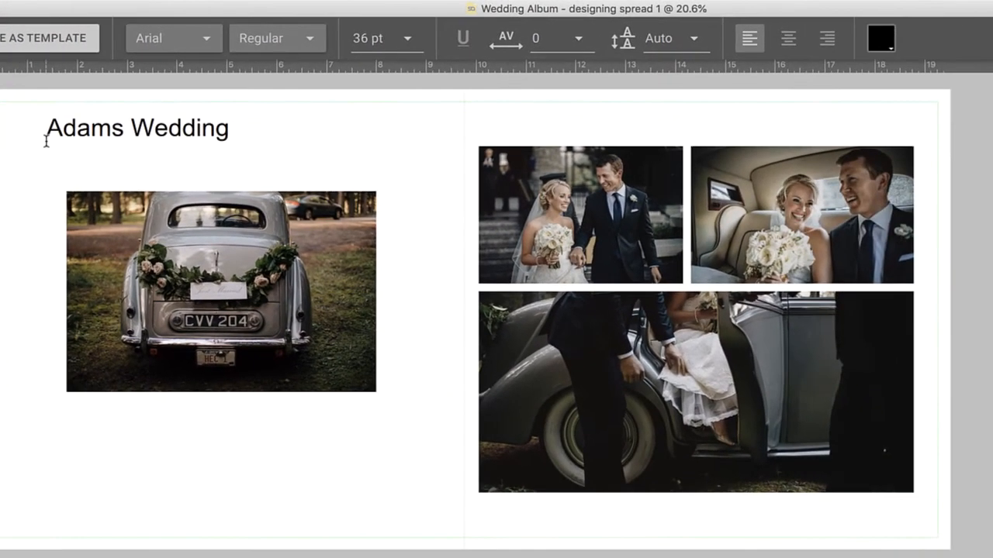
pyautogui.click(276, 38)
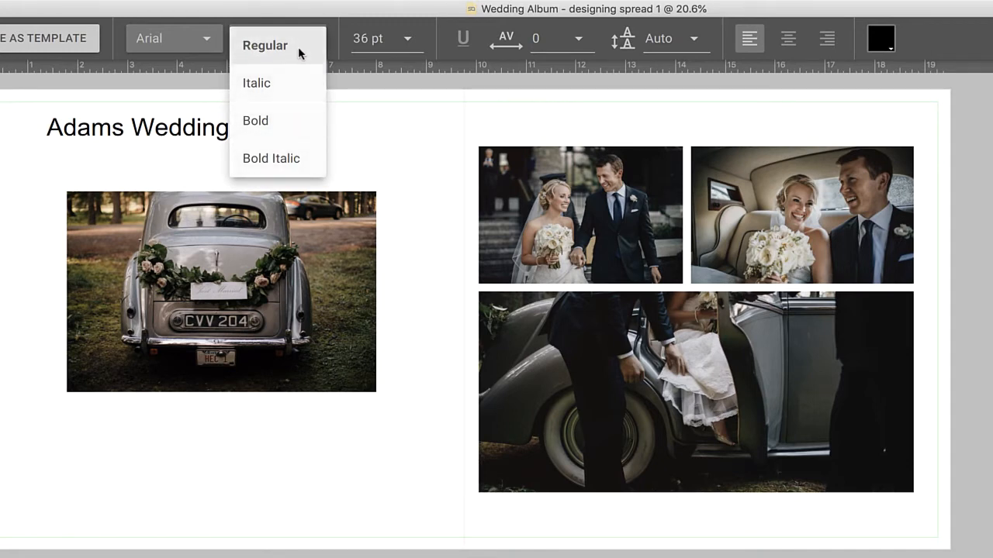
pyautogui.click(264, 45)
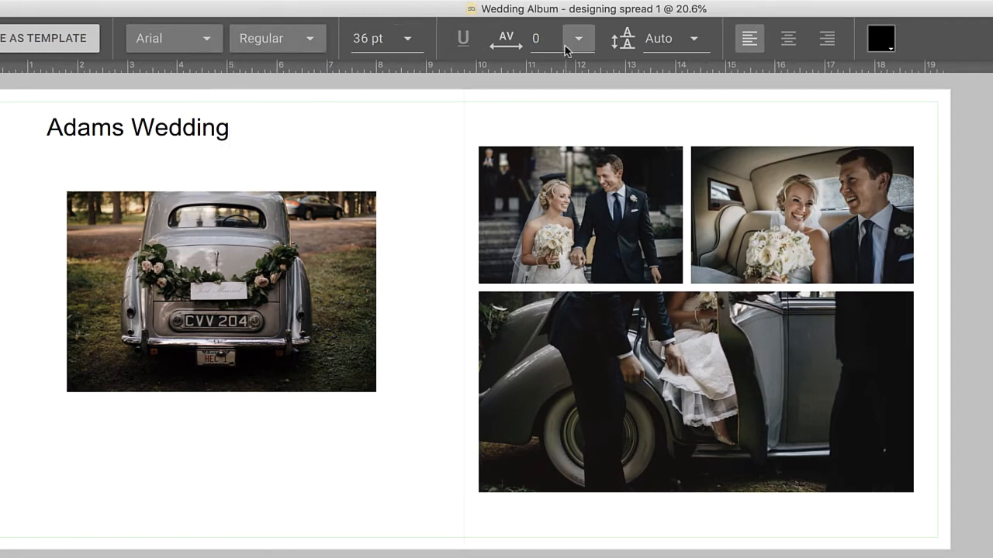
pyautogui.click(537, 38)
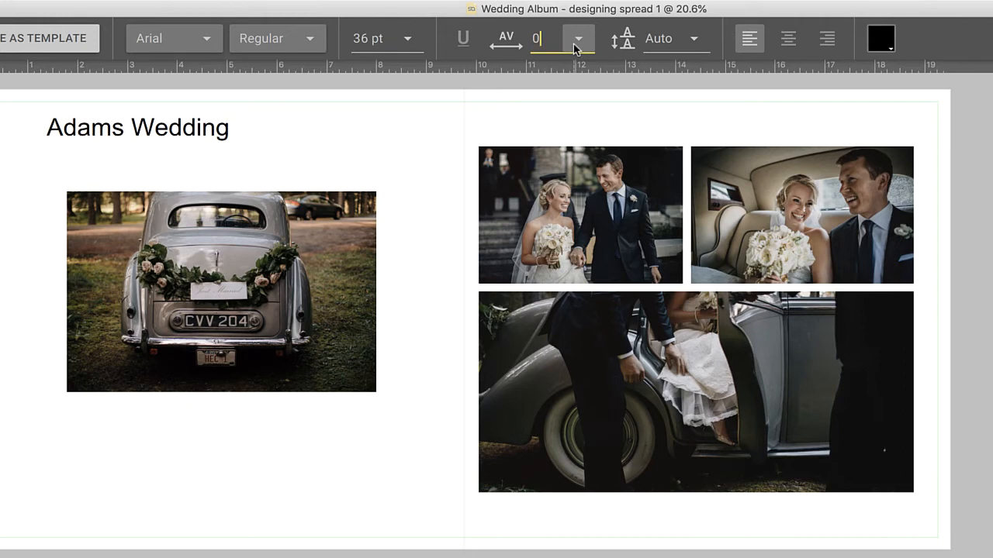
# Review the colour picker and wheel for the title, then cancel to keep it black.
pyautogui.click(881, 38)
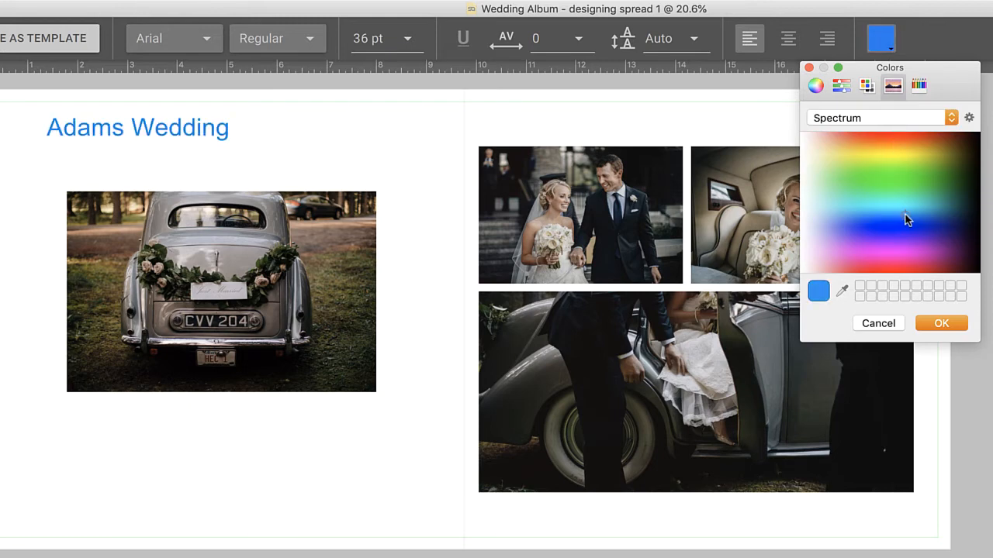
pyautogui.click(816, 85)
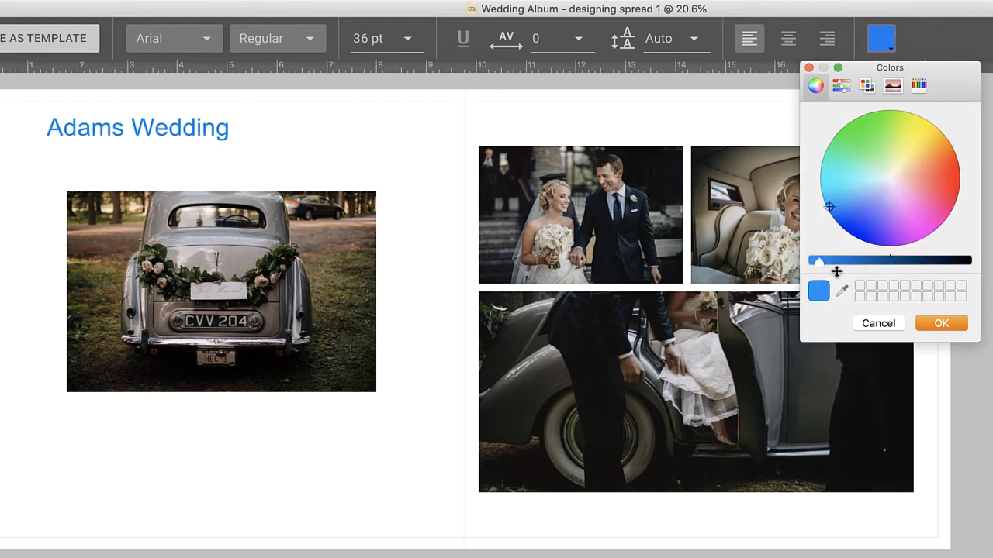
pyautogui.click(940, 323)
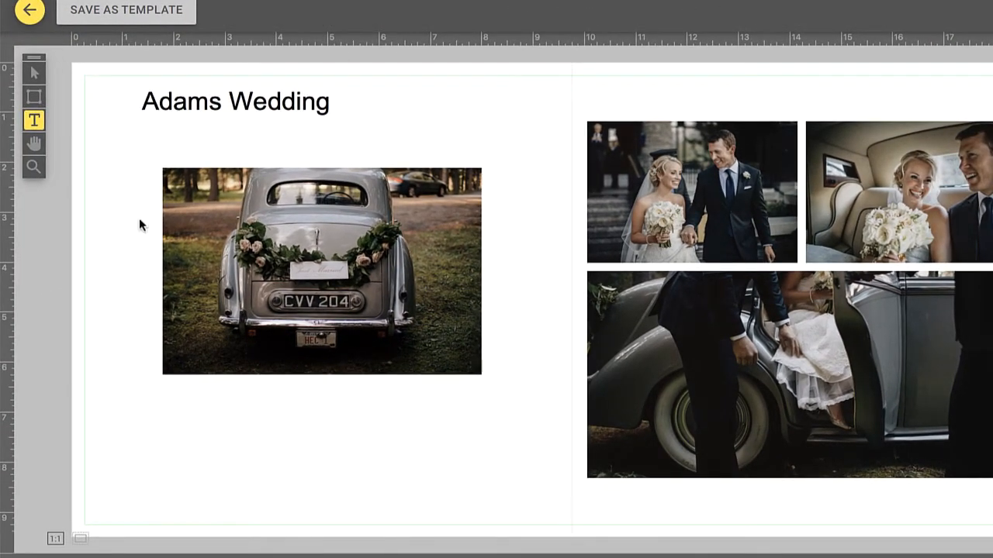
pyautogui.click(34, 142)
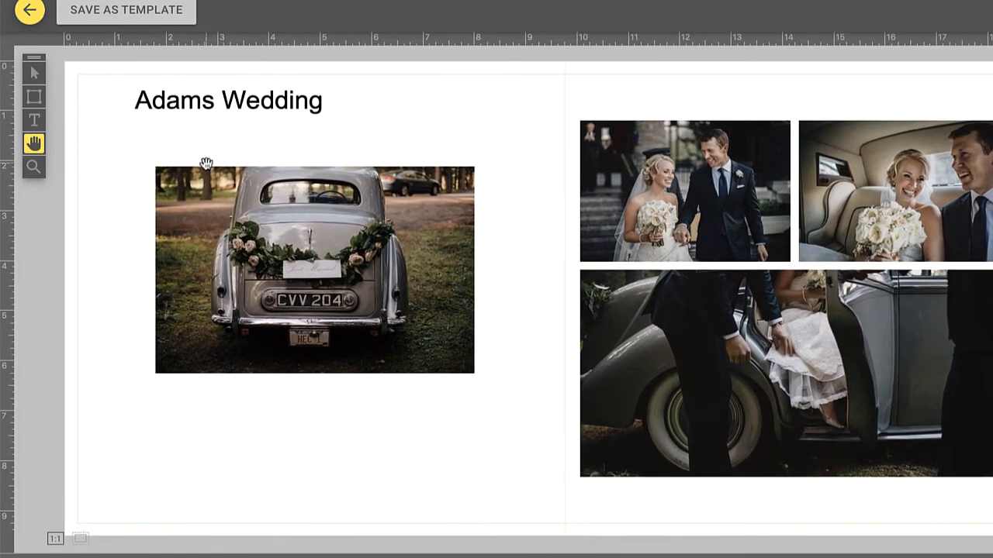
pyautogui.click(34, 168)
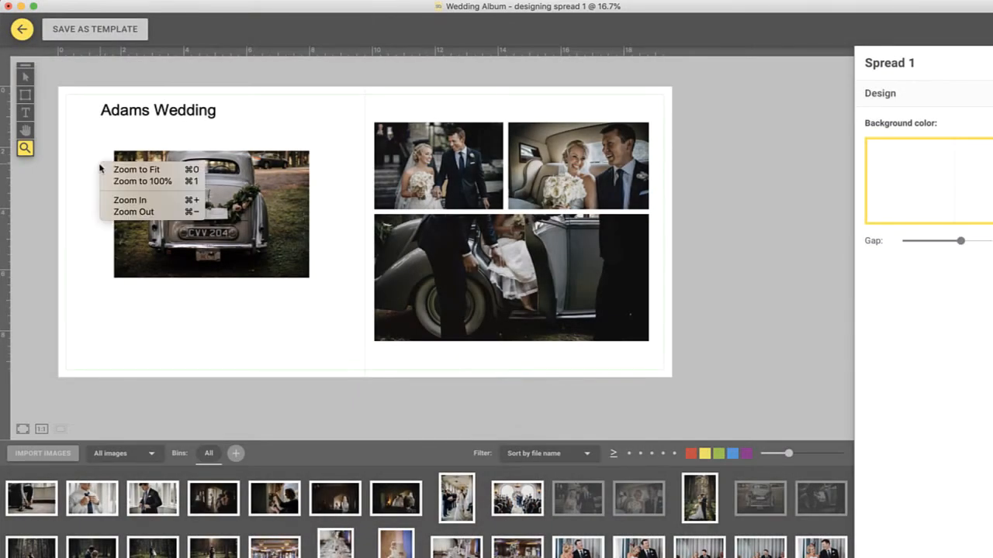
pyautogui.moveTo(142, 169)
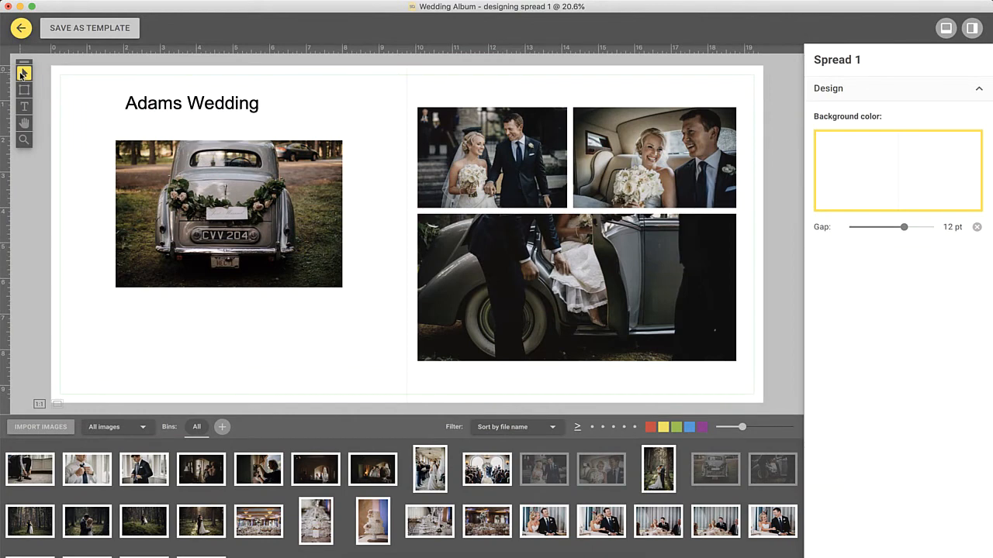
# Send the spread-filling car photo to the back and fade its opacity to 46%.
pyautogui.click(229, 214)
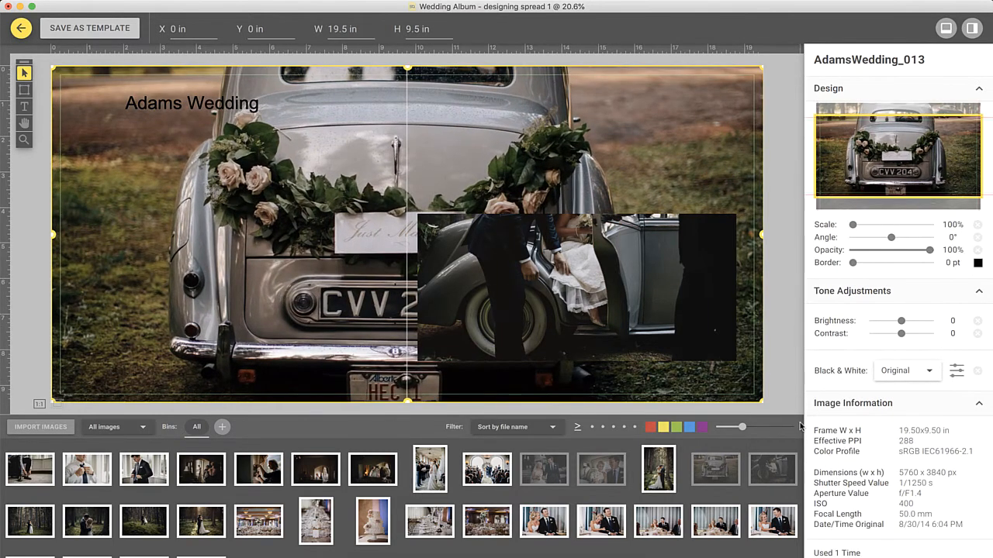
pyautogui.rightClick(380, 205)
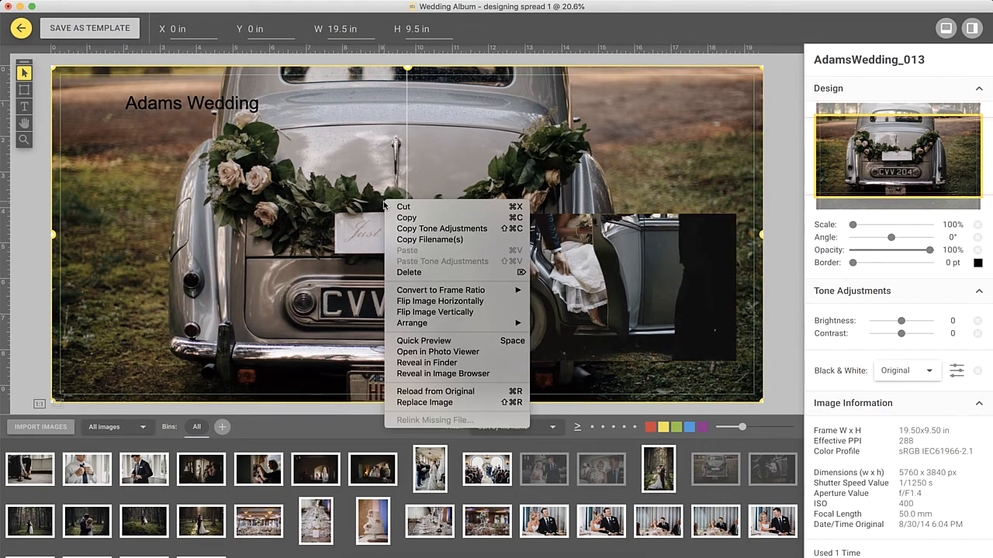
pyautogui.moveTo(435, 312)
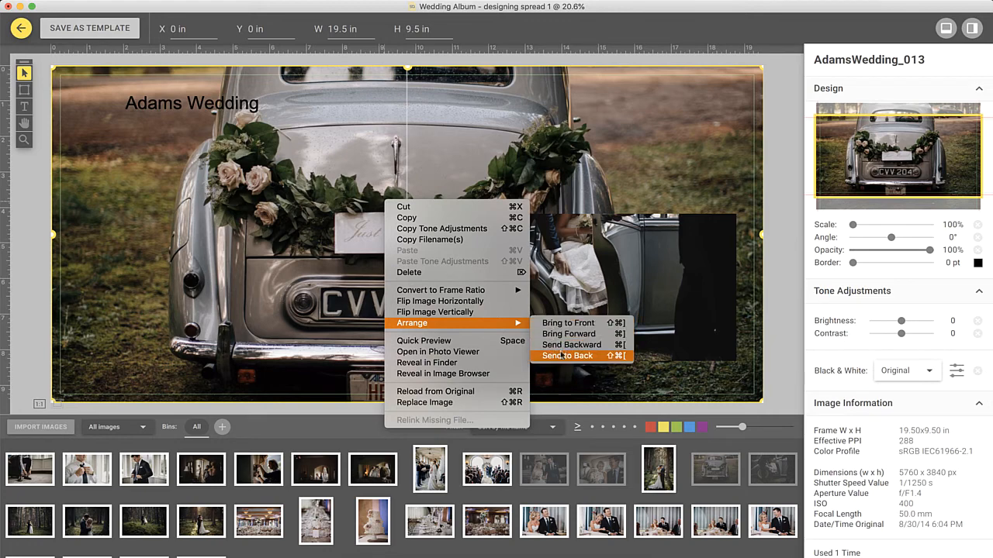
pyautogui.click(568, 355)
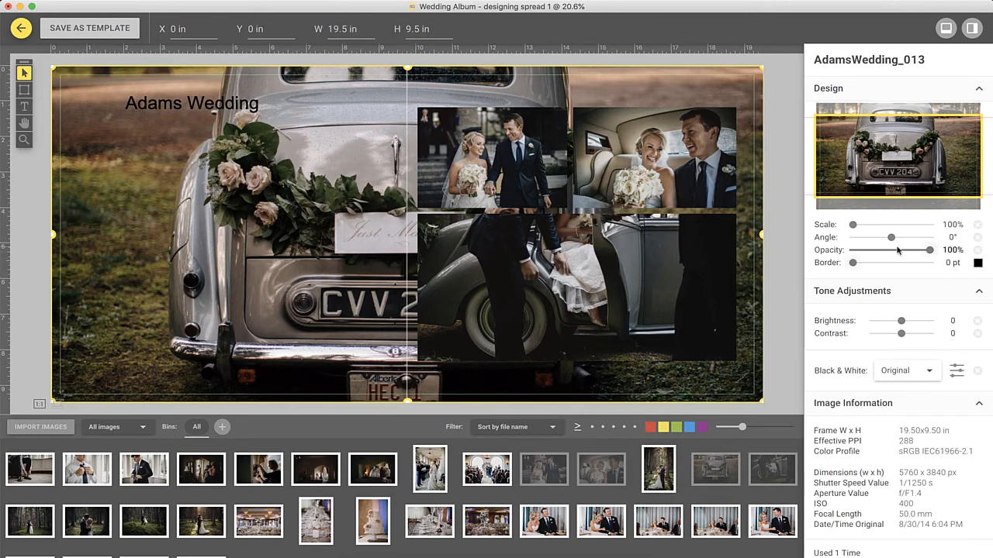
pyautogui.moveTo(931, 250); pyautogui.dragTo(888, 250)
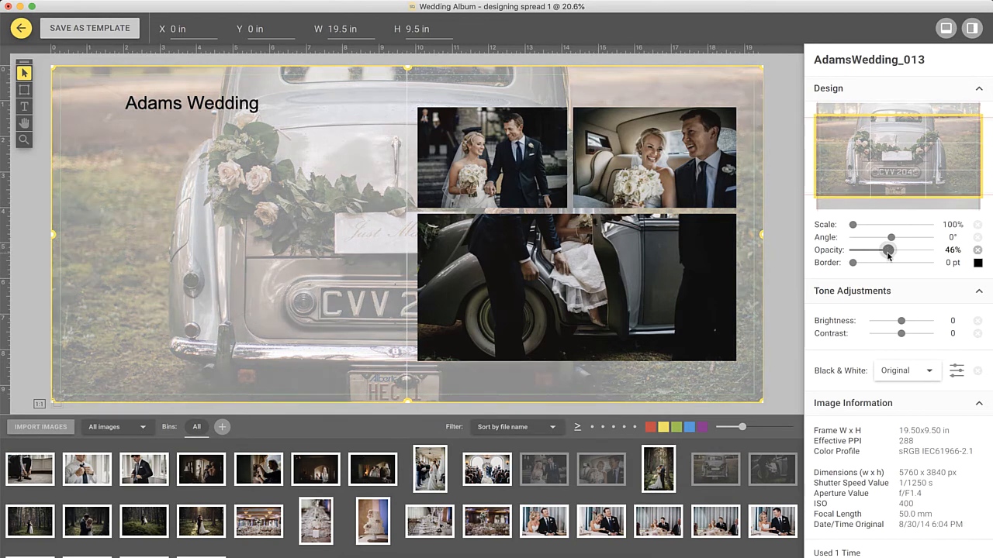
pyautogui.moveTo(887, 250); pyautogui.dragTo(872, 250)
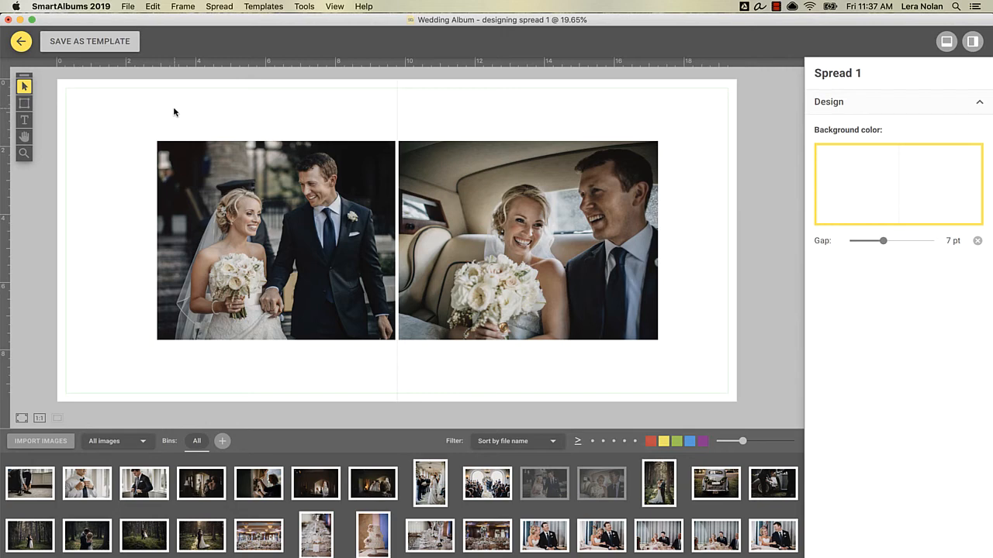
pyautogui.moveTo(227, 99)
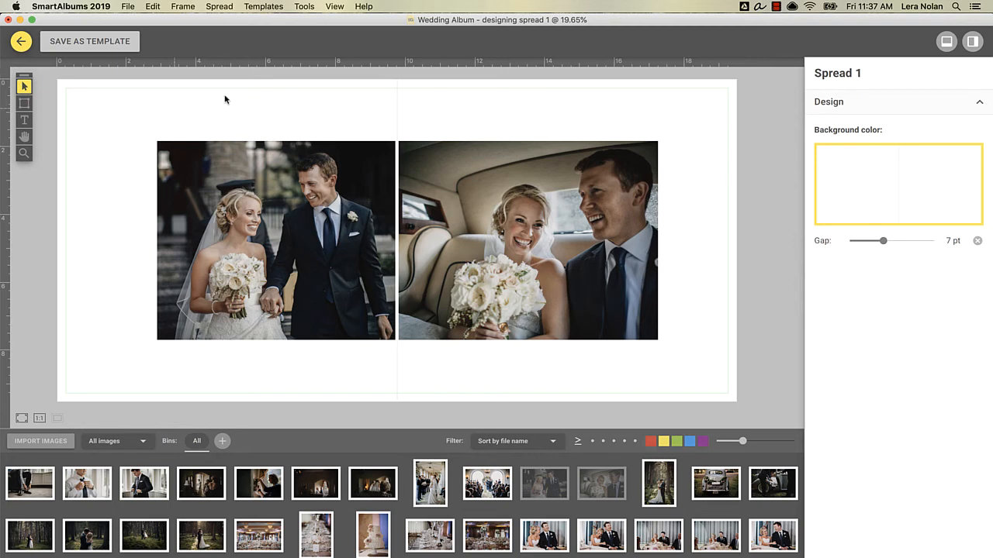
pyautogui.click(336, 6)
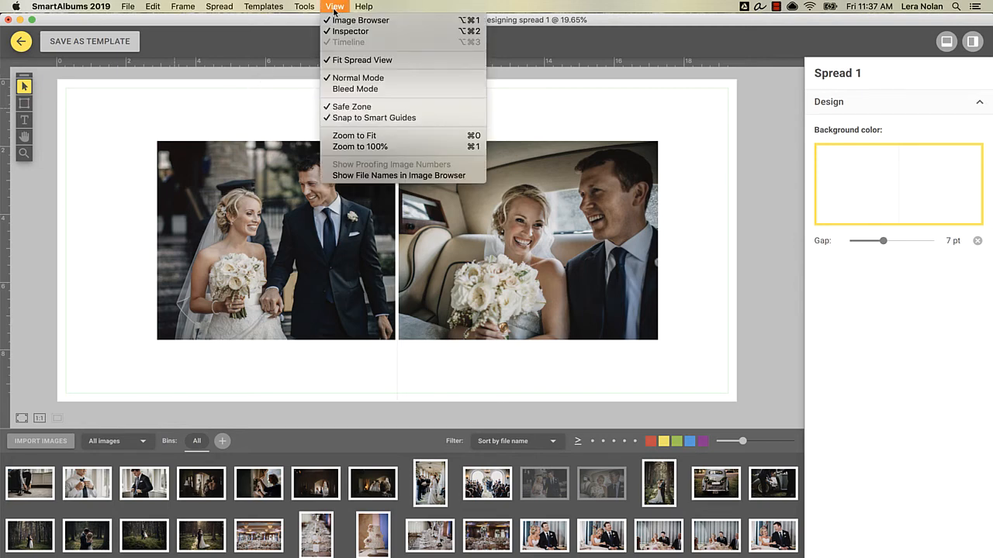
pyautogui.moveTo(355, 89)
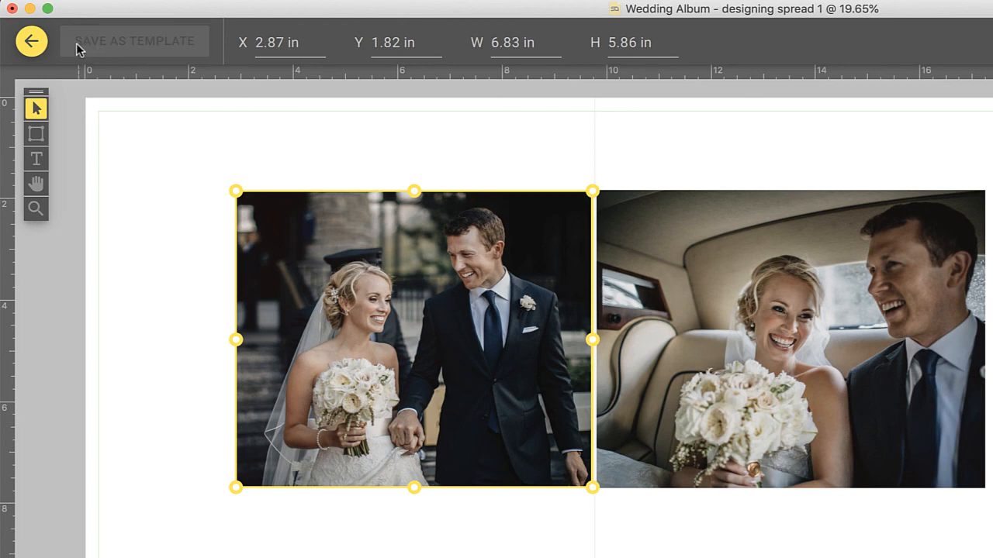
# Save the spread as a template and bring up Delete options for the first of the 42 matching templates.
pyautogui.click(31, 40)
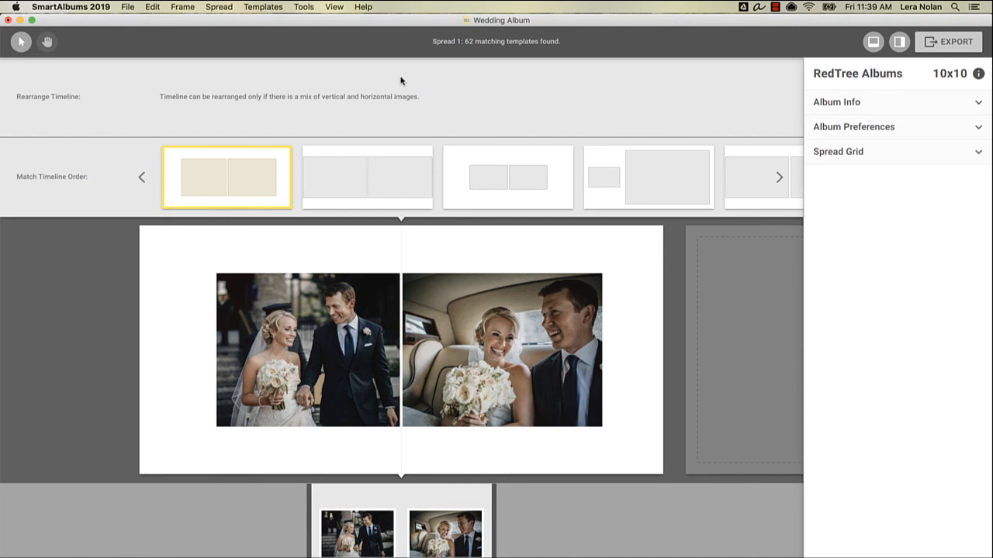
pyautogui.moveTo(288, 146)
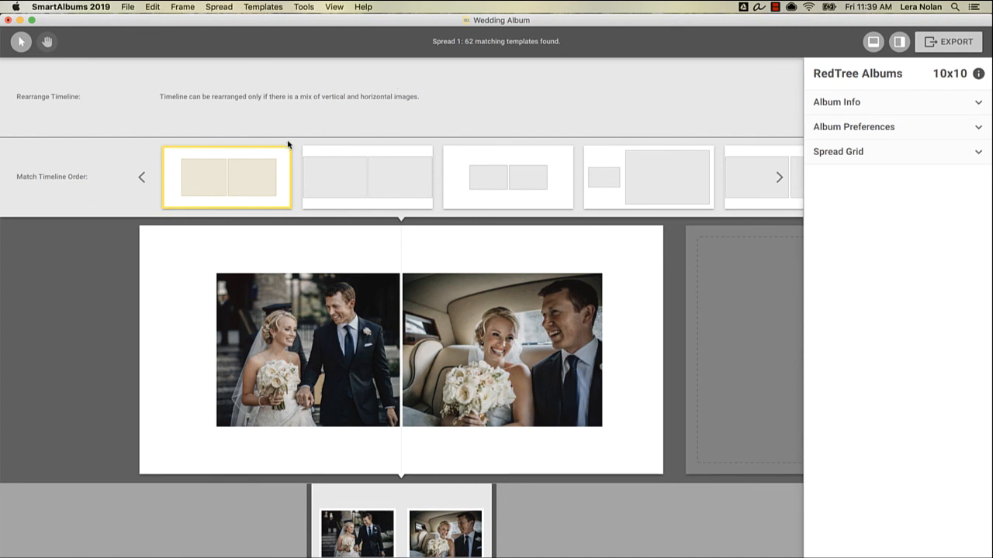
pyautogui.rightClick(226, 177)
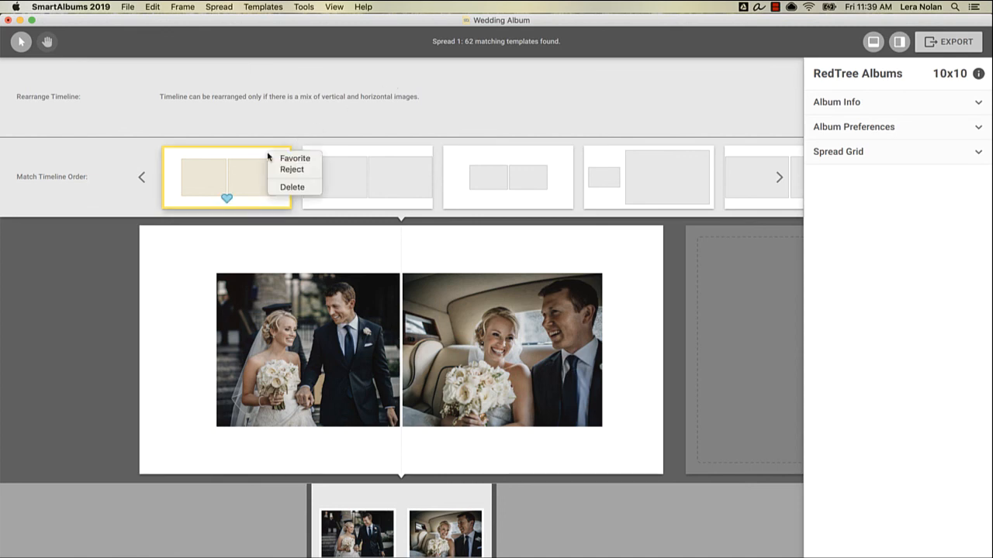
pyautogui.moveTo(292, 186)
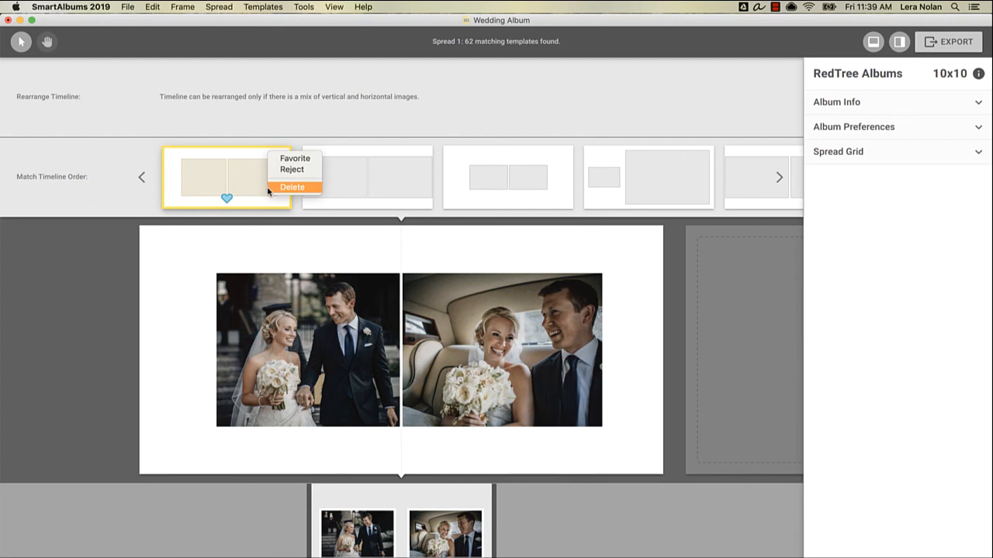